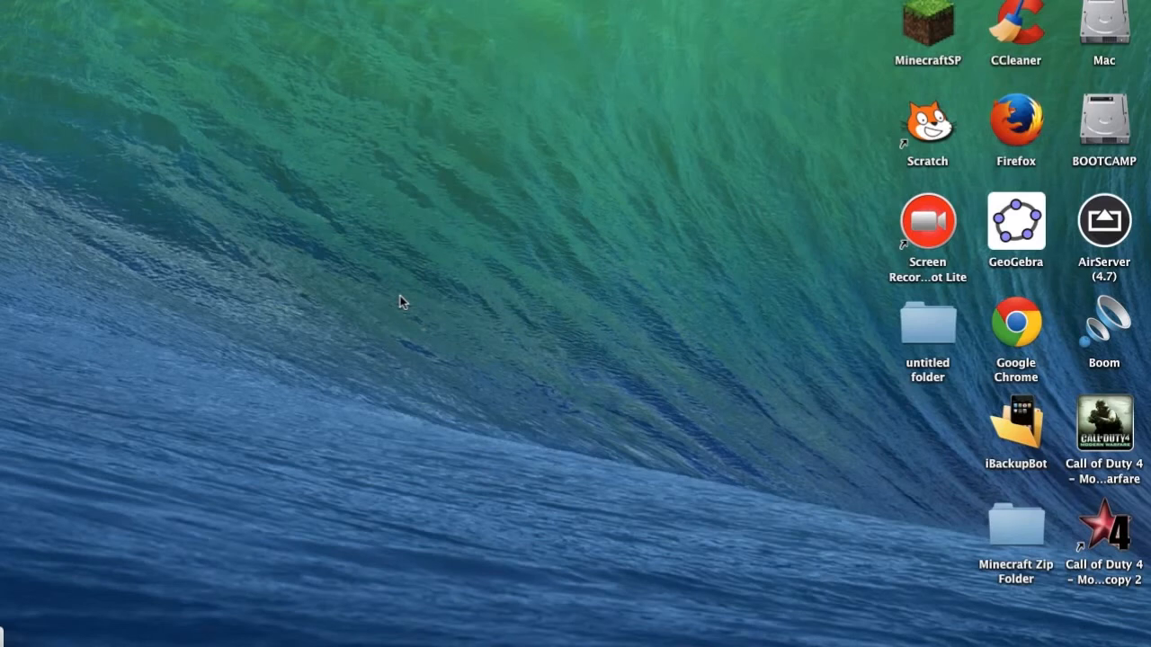
mouse_move(446, 295)
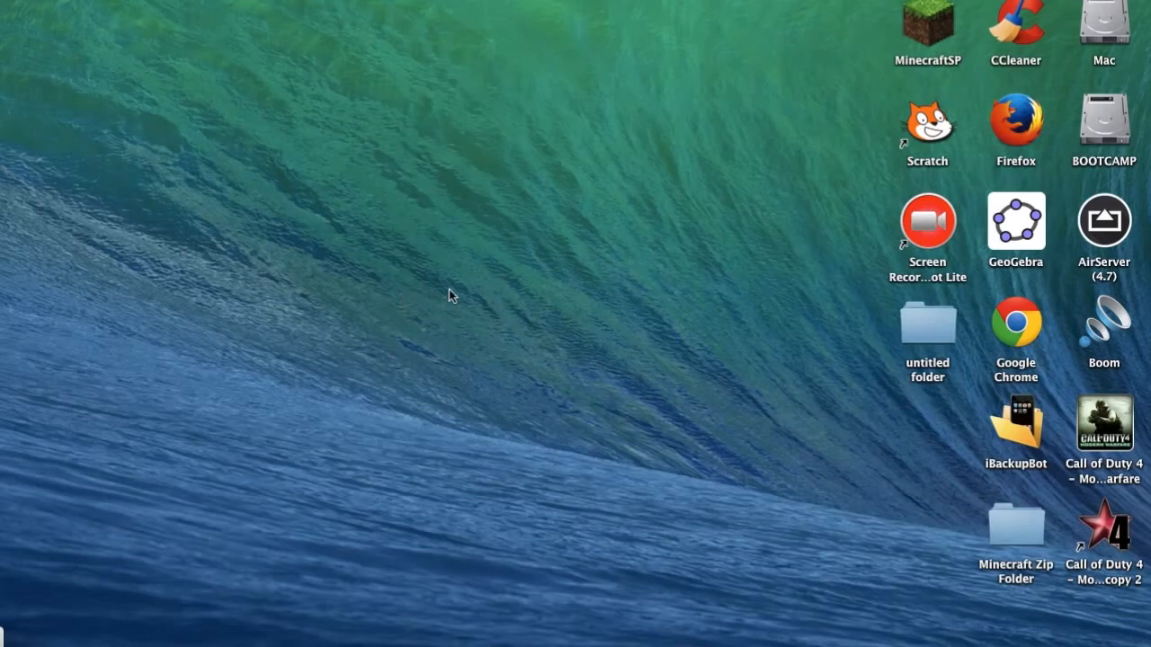
mouse_move(564, 267)
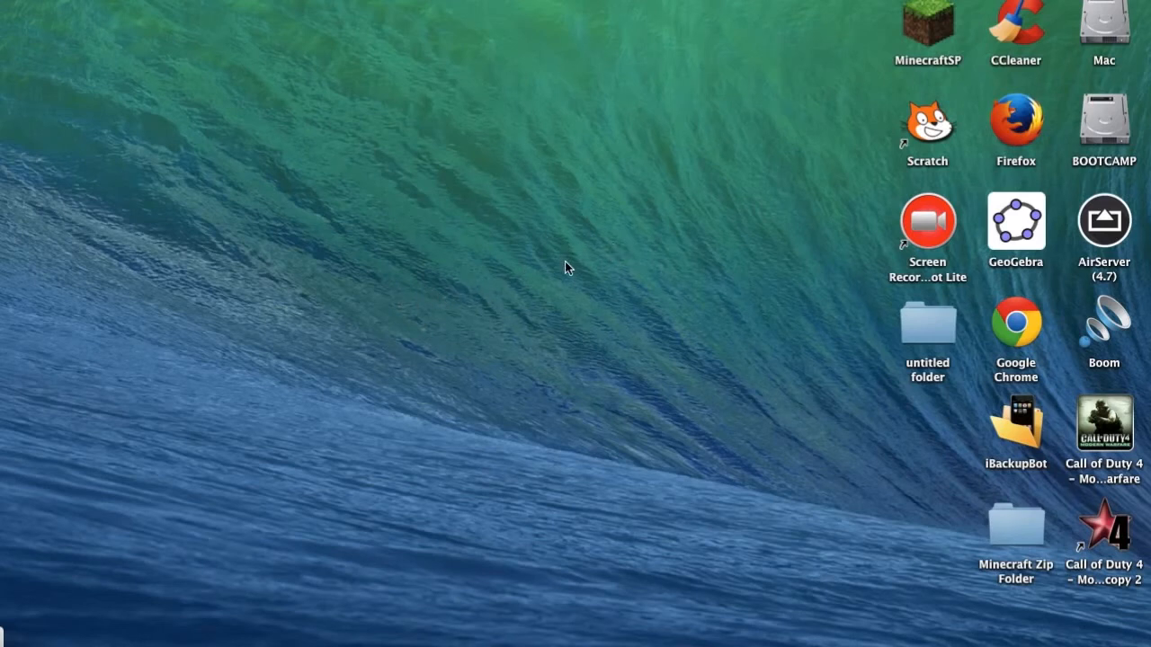
mouse_move(576, 263)
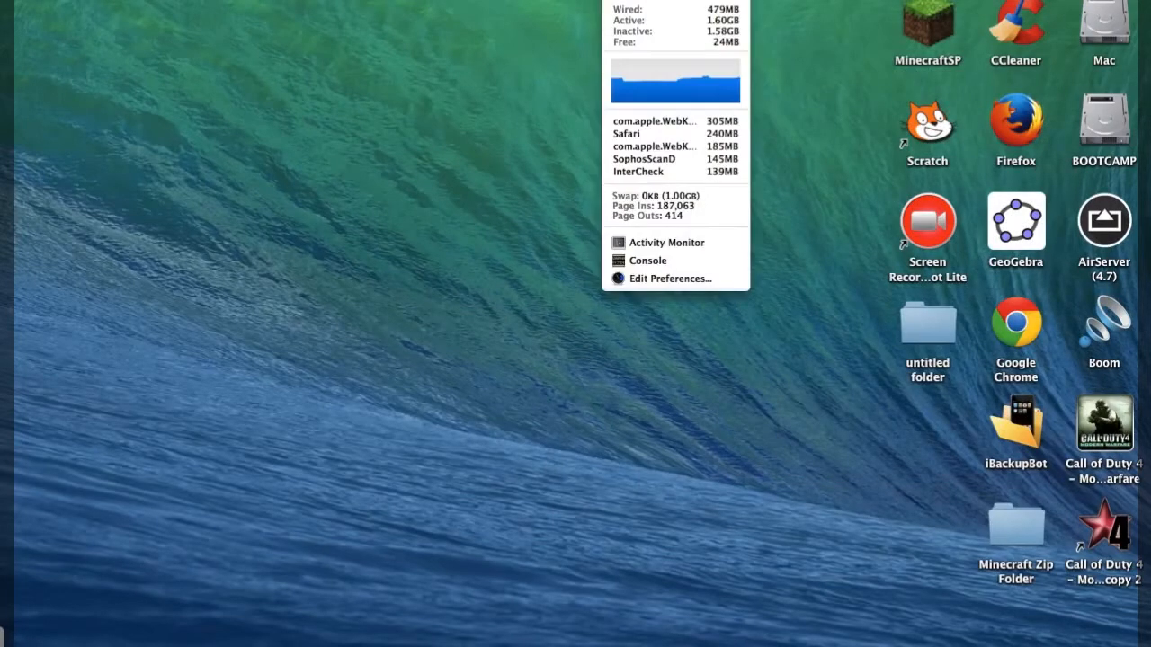
mouse_move(554, 76)
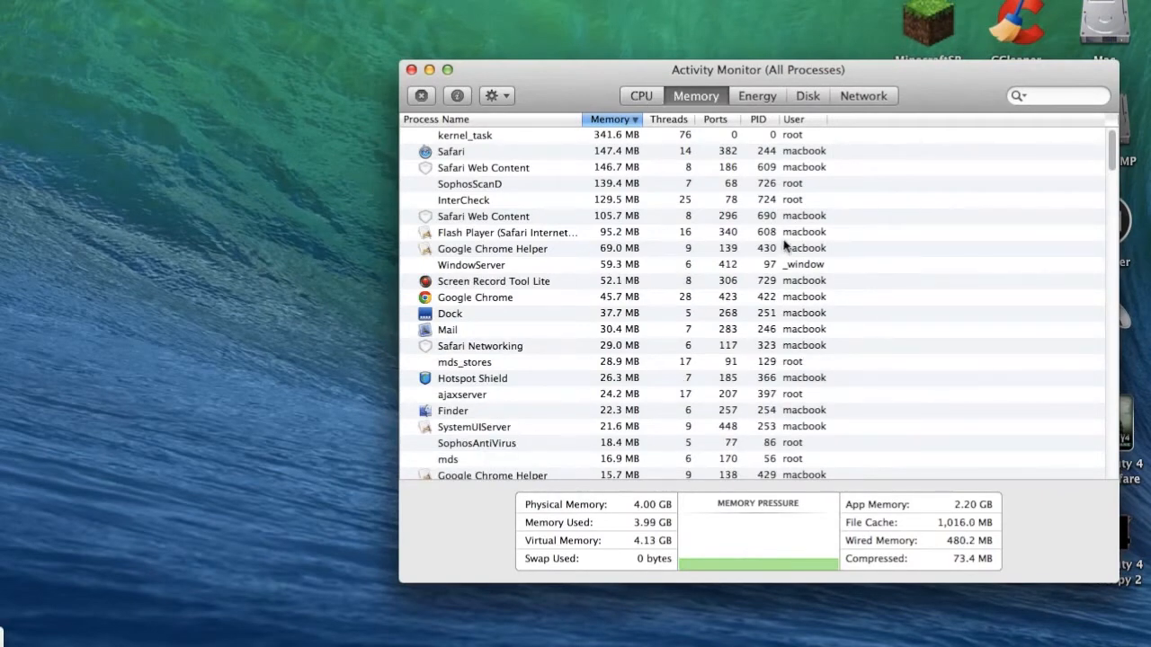
mouse_move(533, 171)
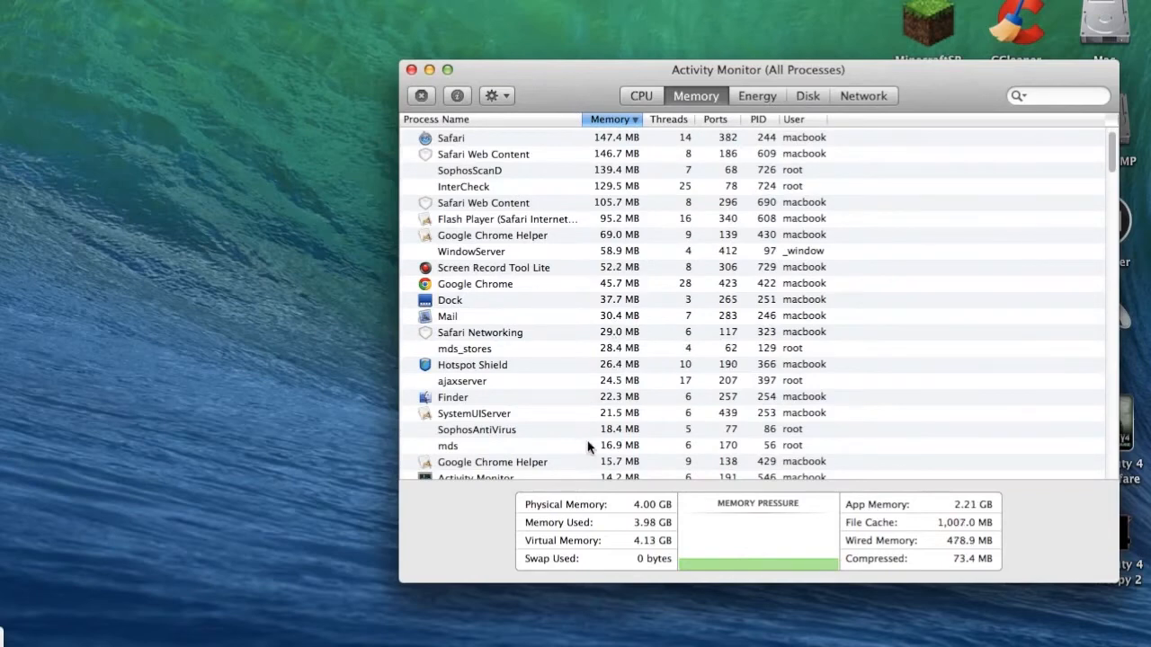
- Quit the mds process from its inspector, confirming the quit in the alert
double_click(446, 446)
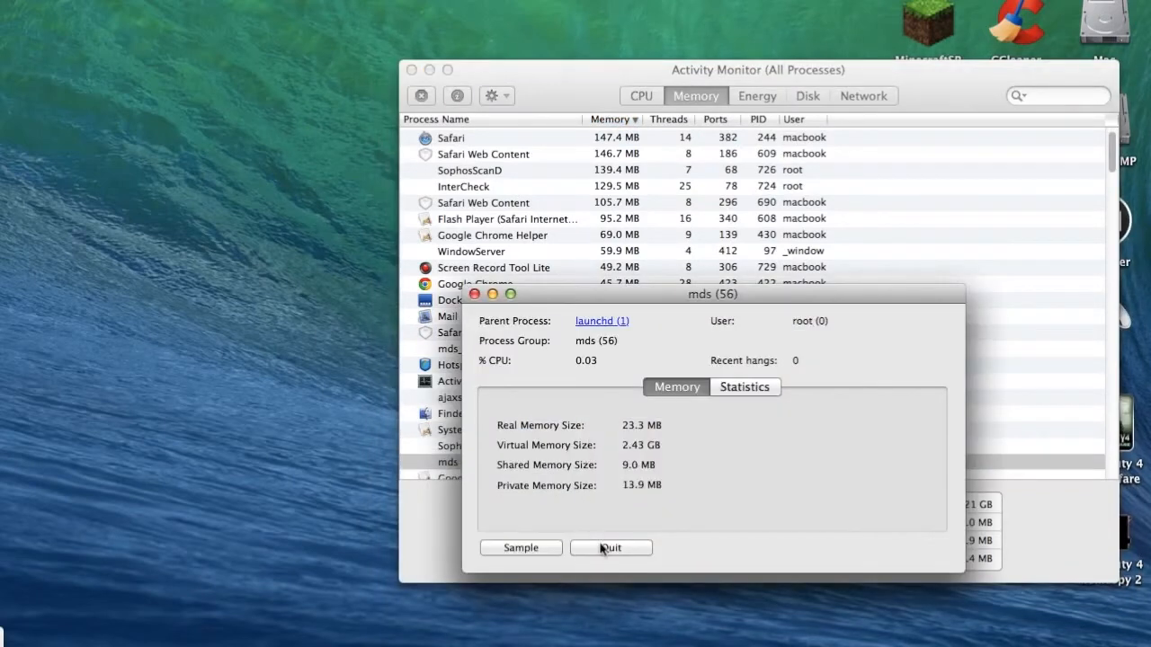
left_click(611, 547)
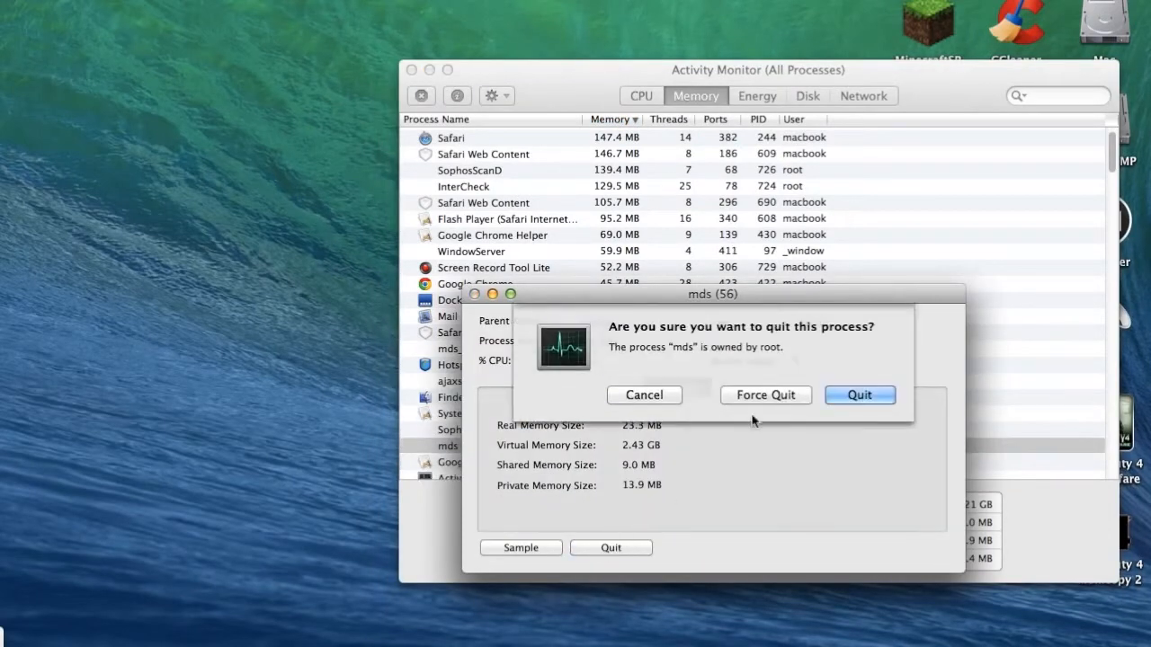
left_click(644, 395)
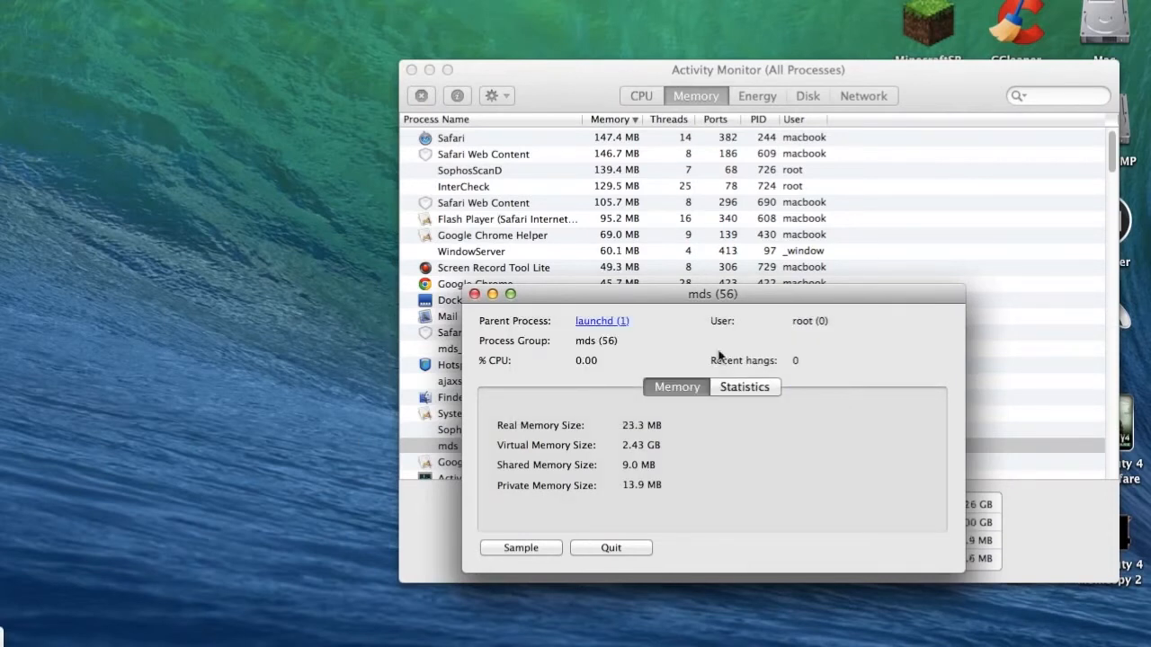
- Close the mds inspector and the Activity Monitor window, returning to the desktop
left_click(612, 547)
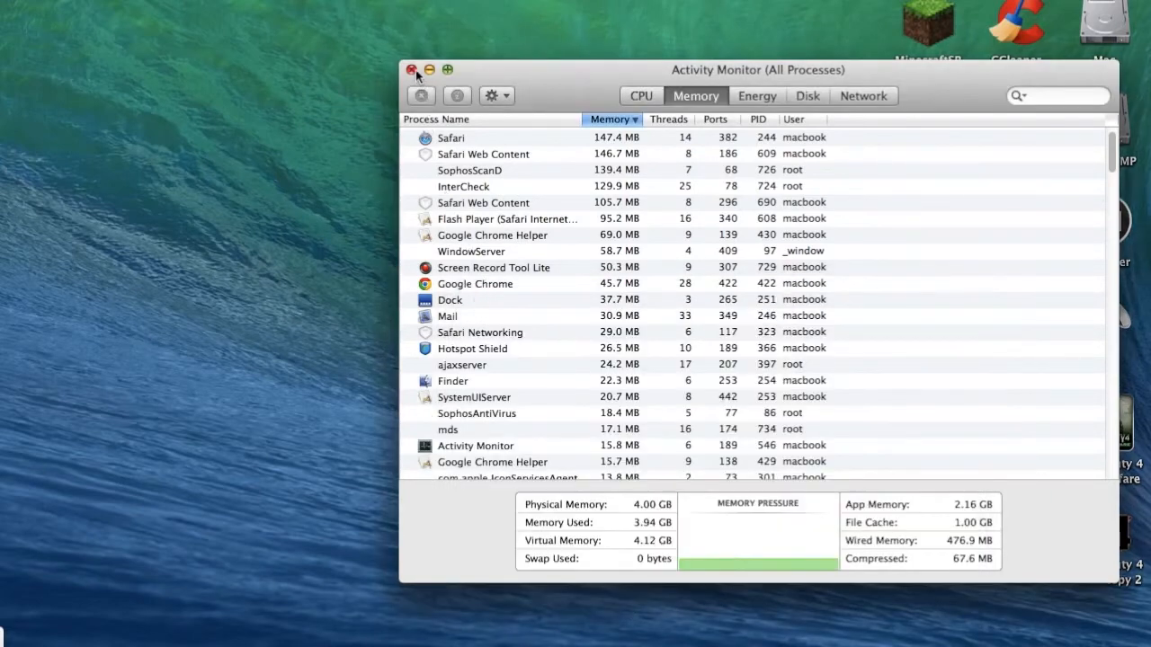
left_click(412, 70)
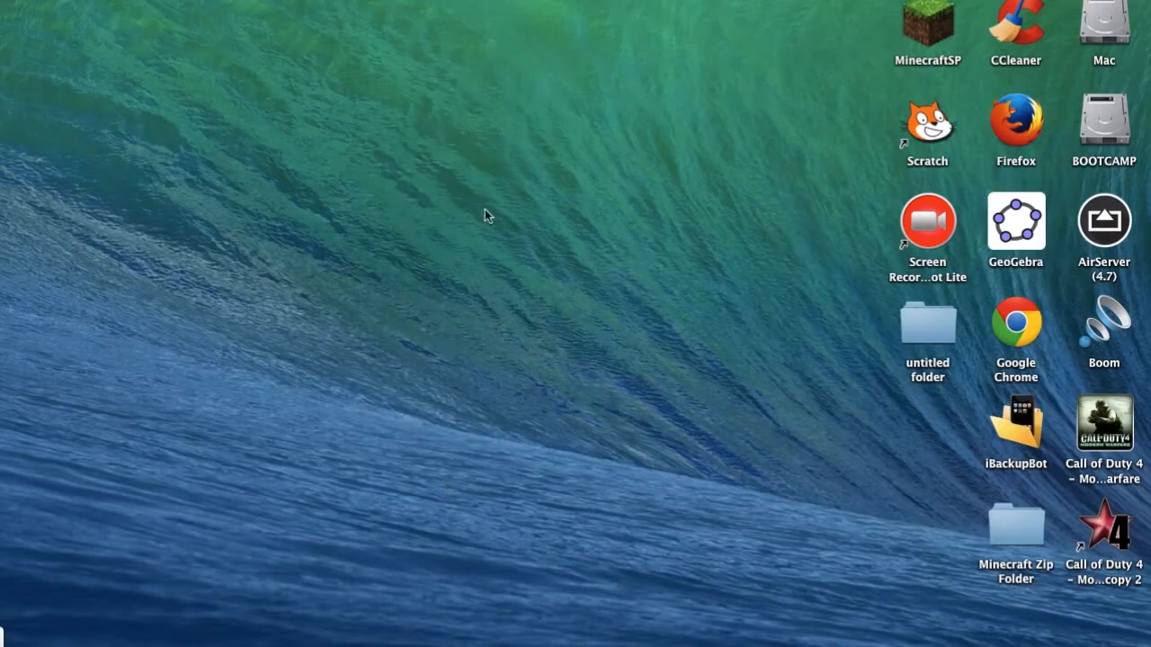